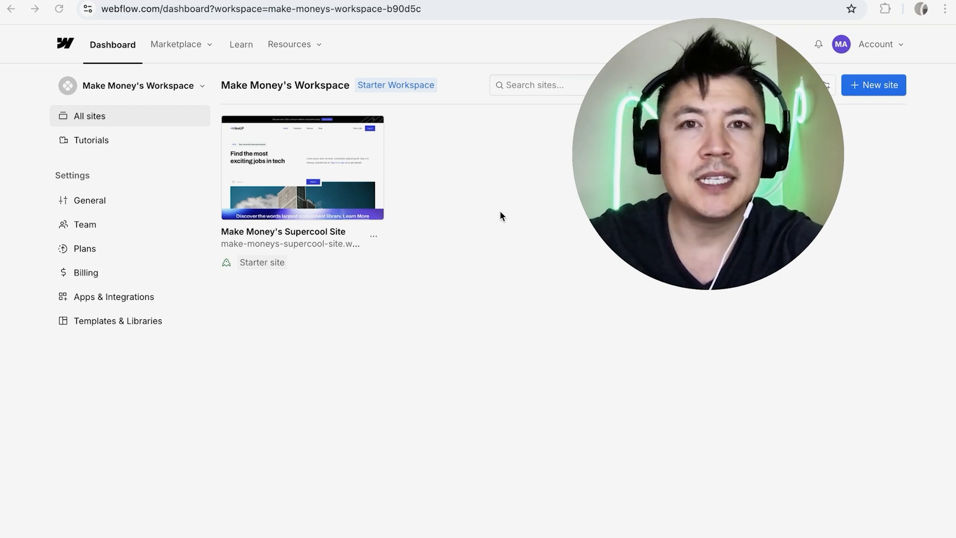
pyautogui.moveTo(290, 141)
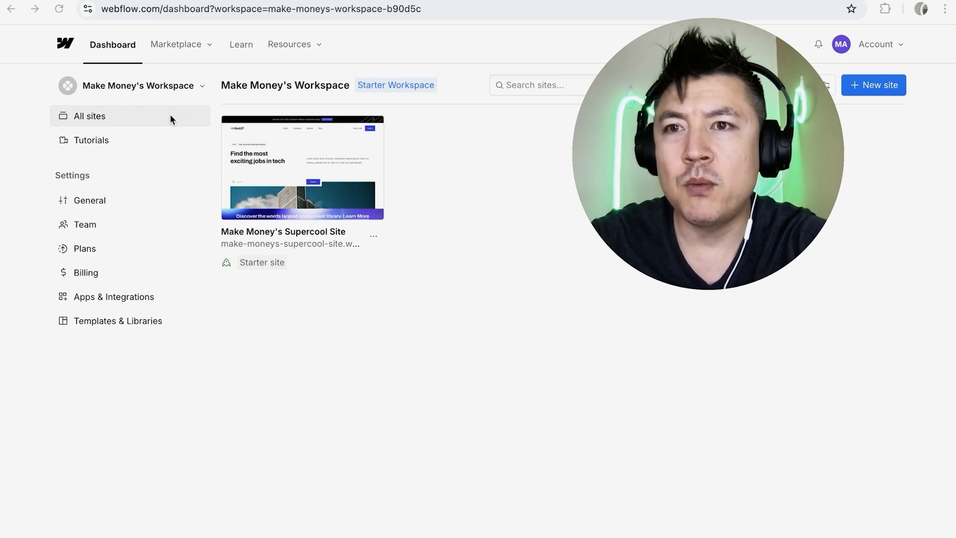
pyautogui.moveTo(338, 298)
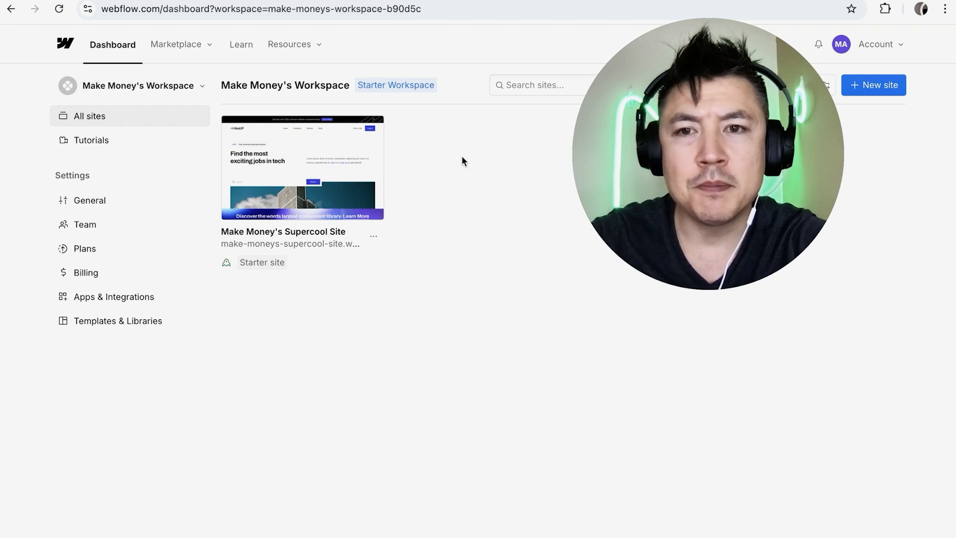
pyautogui.moveTo(284, 169)
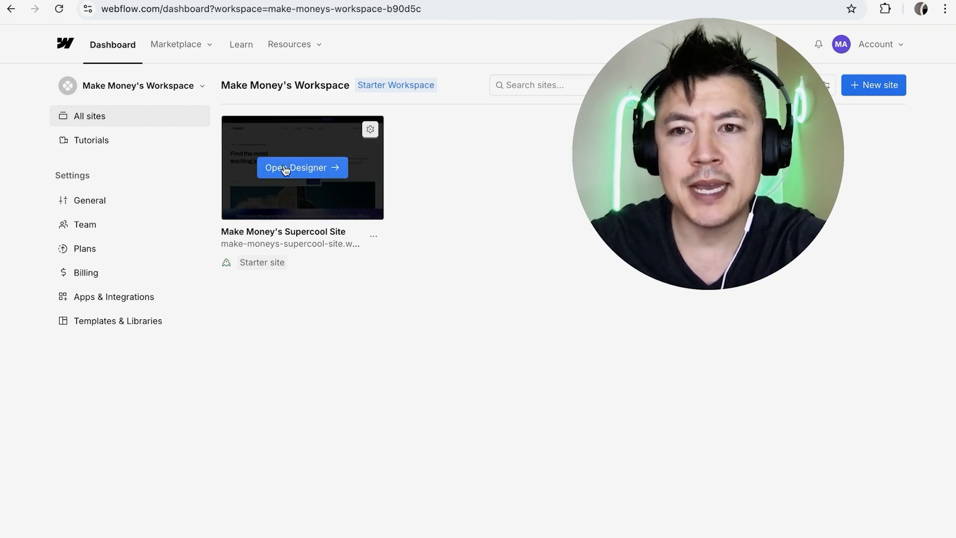
# Launch the Designer for the starter site from its thumbnail.
pyautogui.click(302, 167)
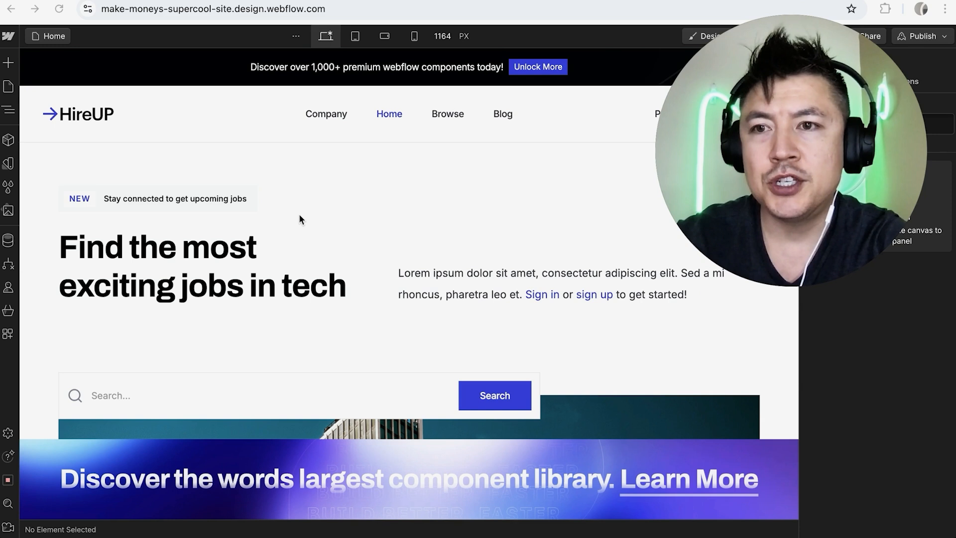
pyautogui.moveTo(293, 202)
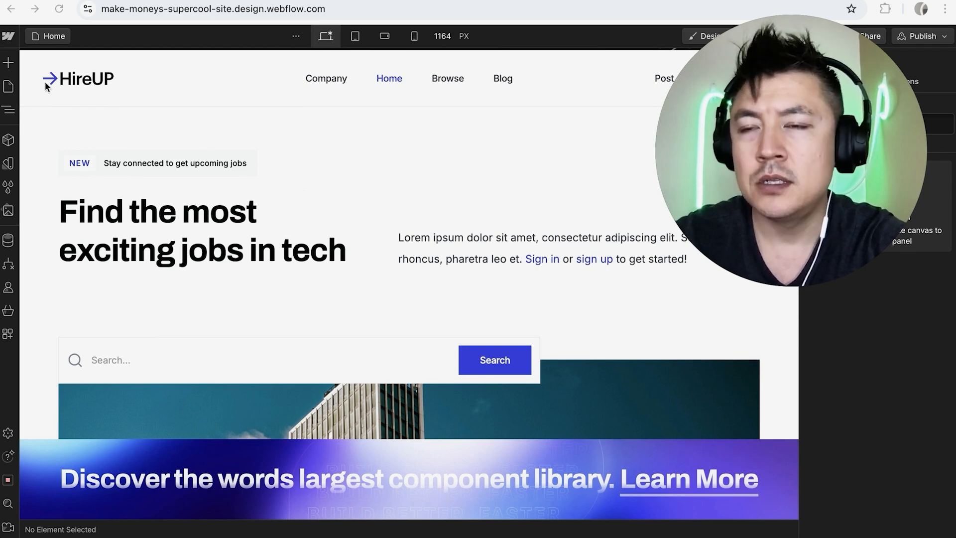
# Load the Pricing page from the Pages panel and scroll down past the plan cards.
pyautogui.click(8, 87)
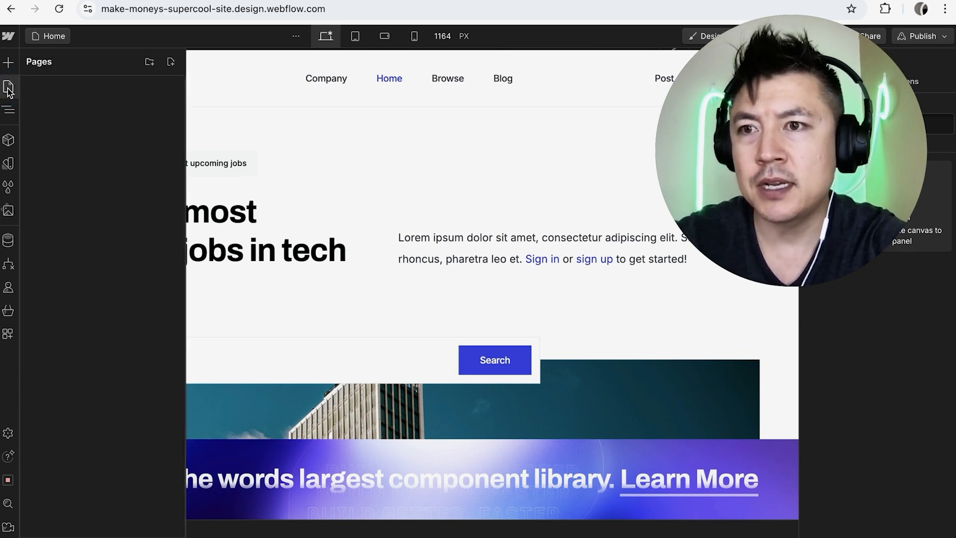
pyautogui.click(8, 88)
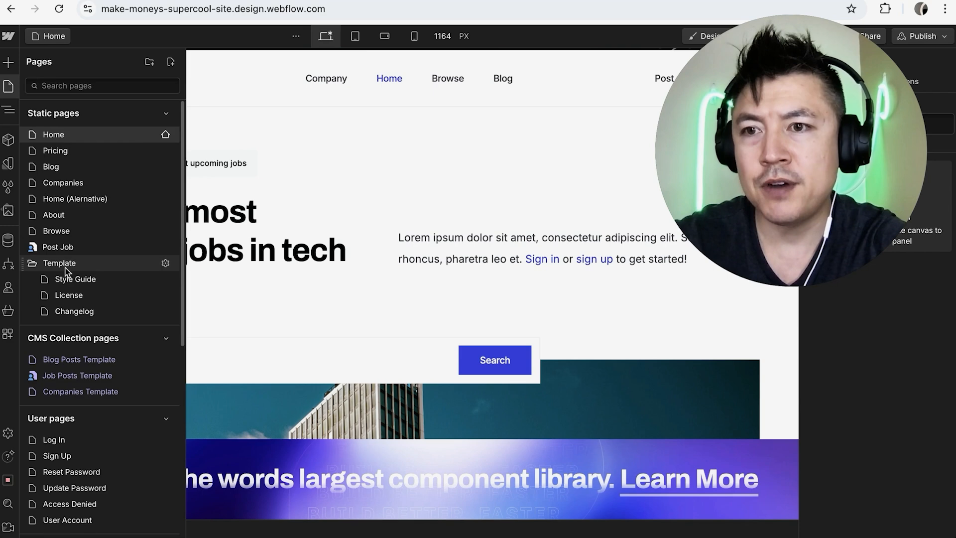
pyautogui.click(55, 150)
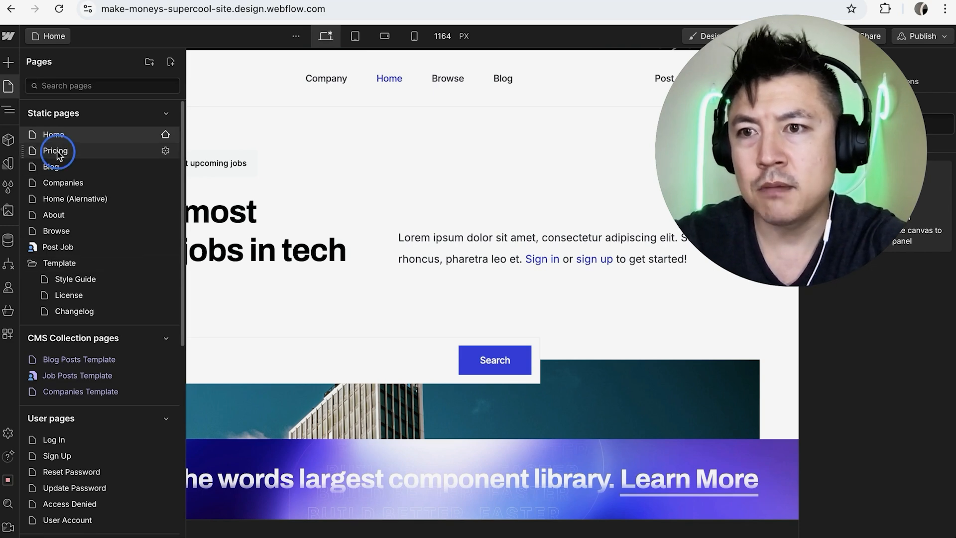
pyautogui.click(55, 151)
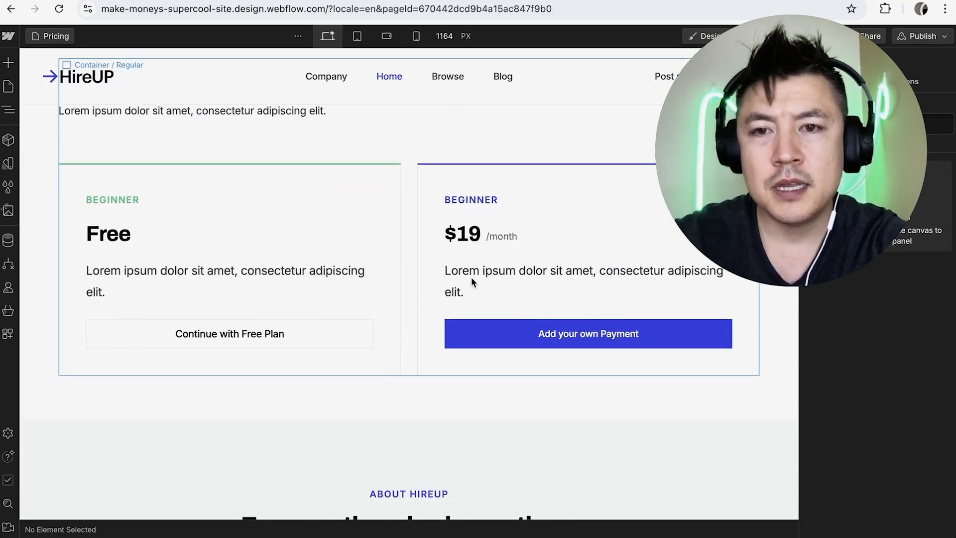
pyautogui.scroll(-3)
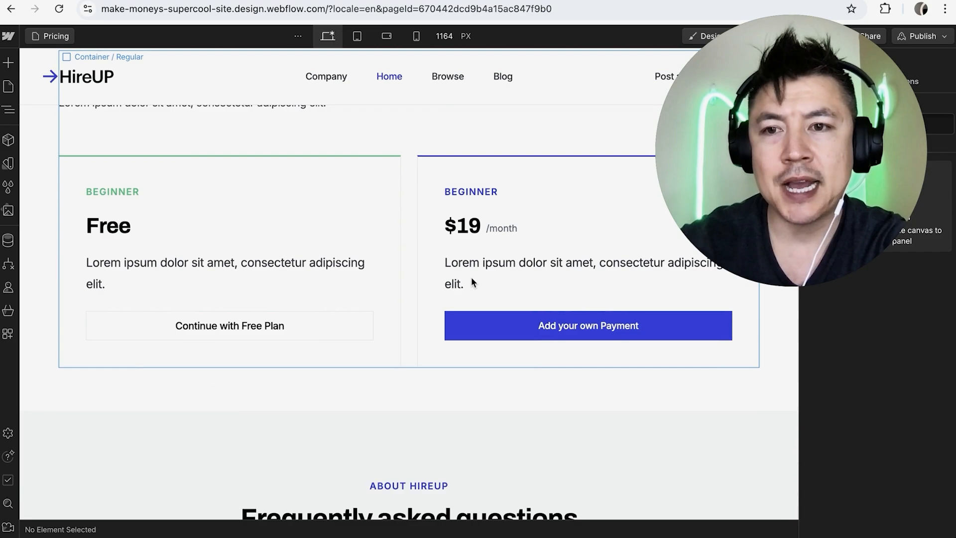
pyautogui.scroll(-3)
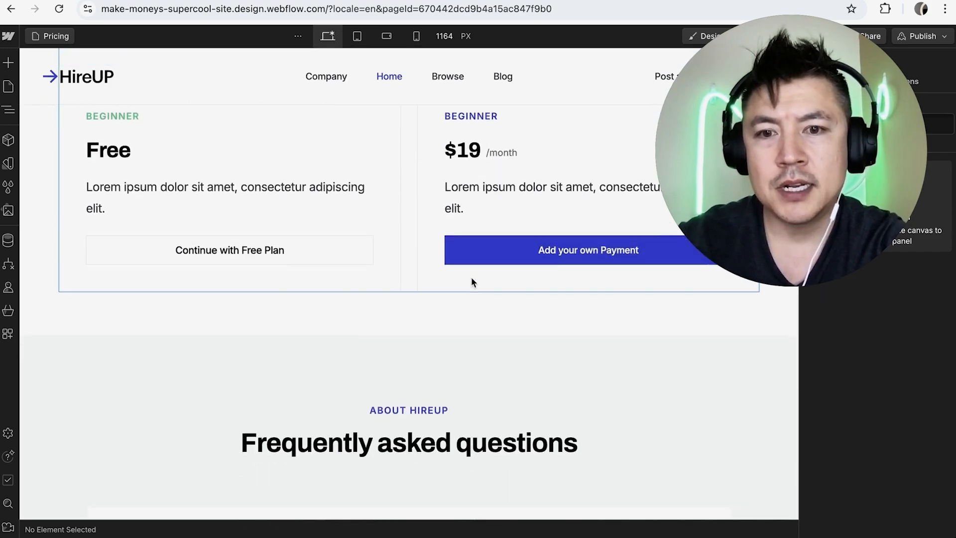
pyautogui.scroll(-3)
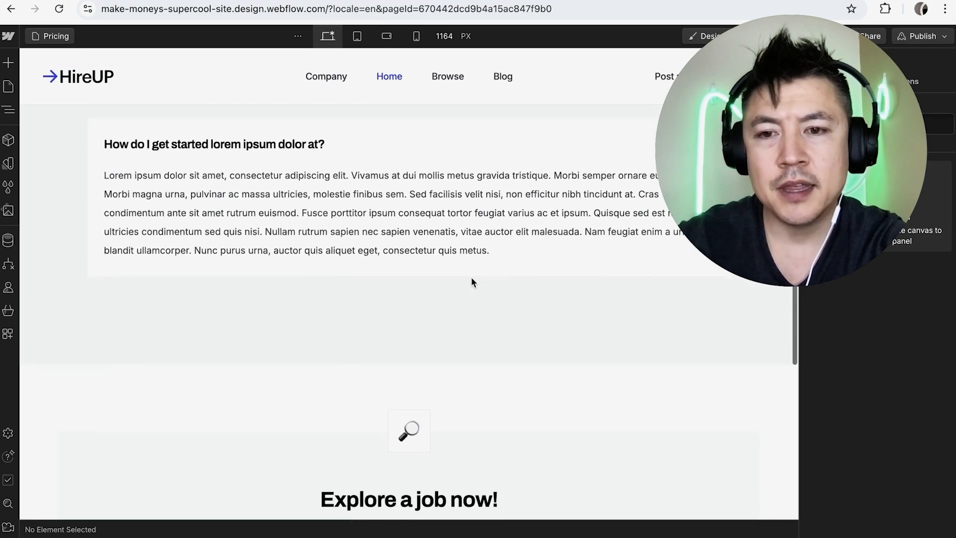
pyautogui.scroll(-3)
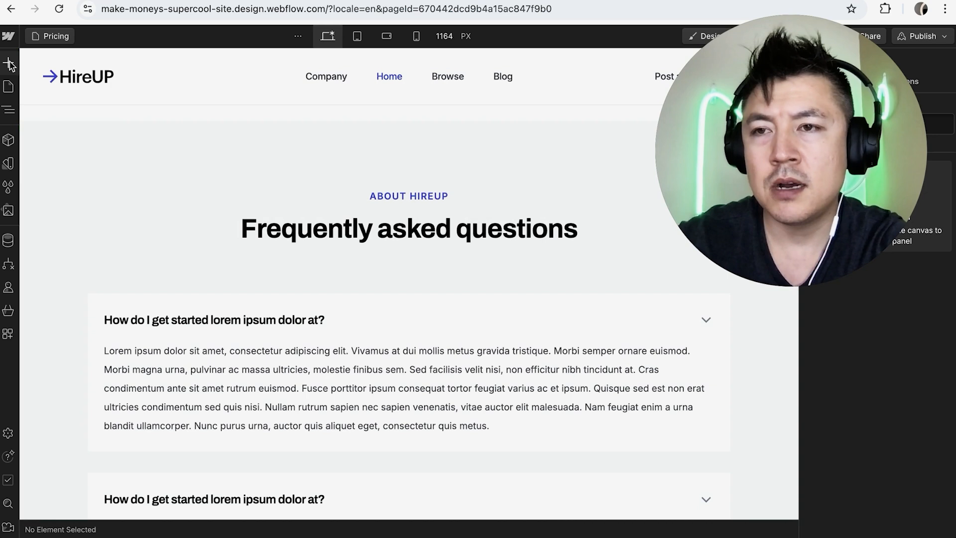
# Browse the Starter library of prebuilt layouts in the Add panel's Layouts view.
pyautogui.click(8, 63)
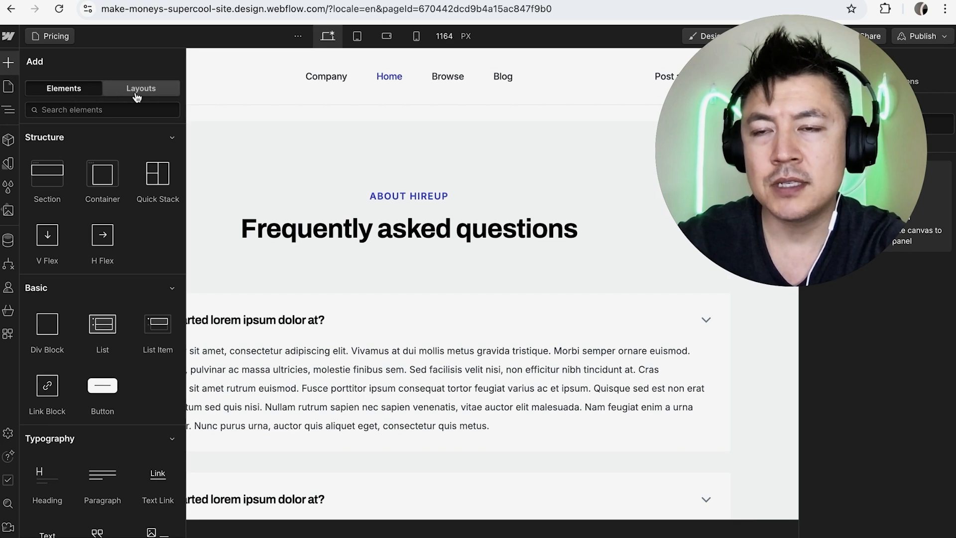
pyautogui.click(141, 88)
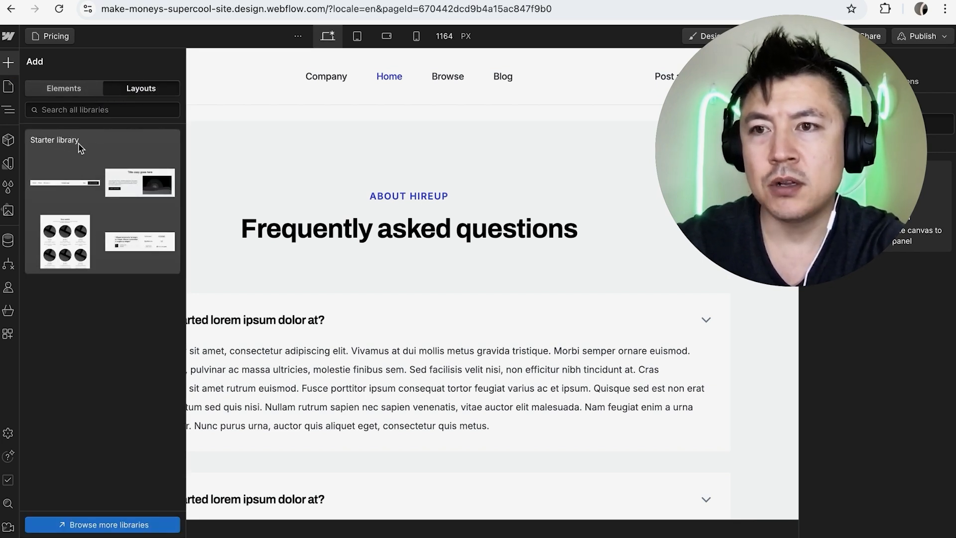
pyautogui.click(54, 139)
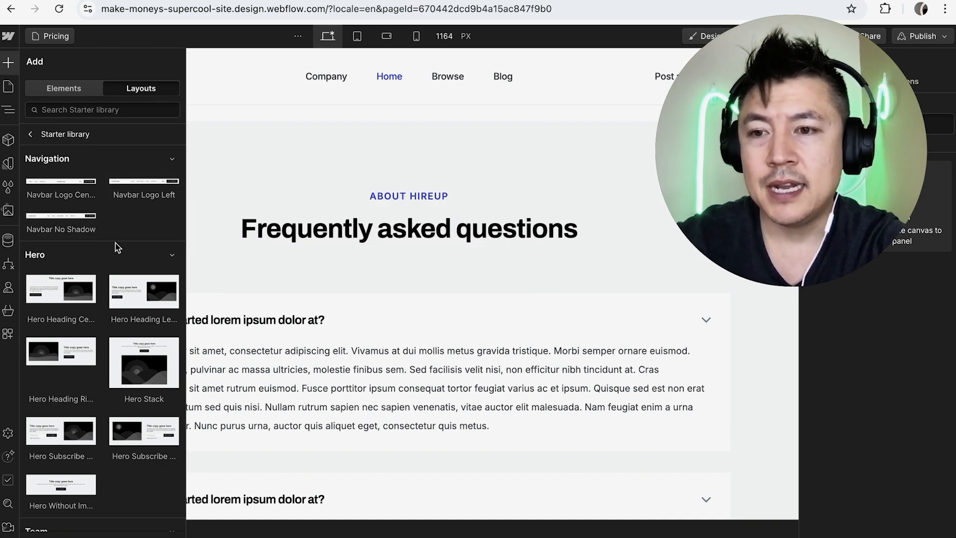
pyautogui.scroll(-3)
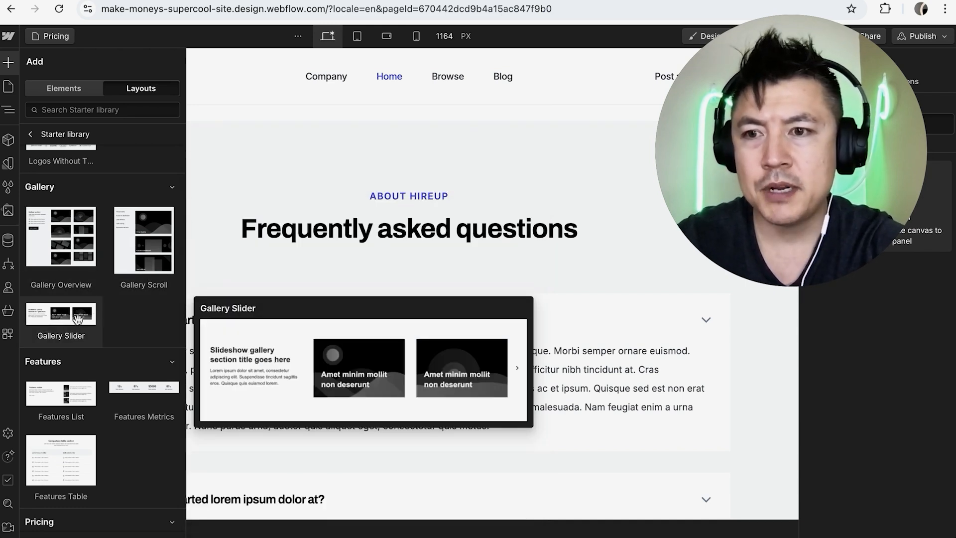
pyautogui.moveTo(54, 332)
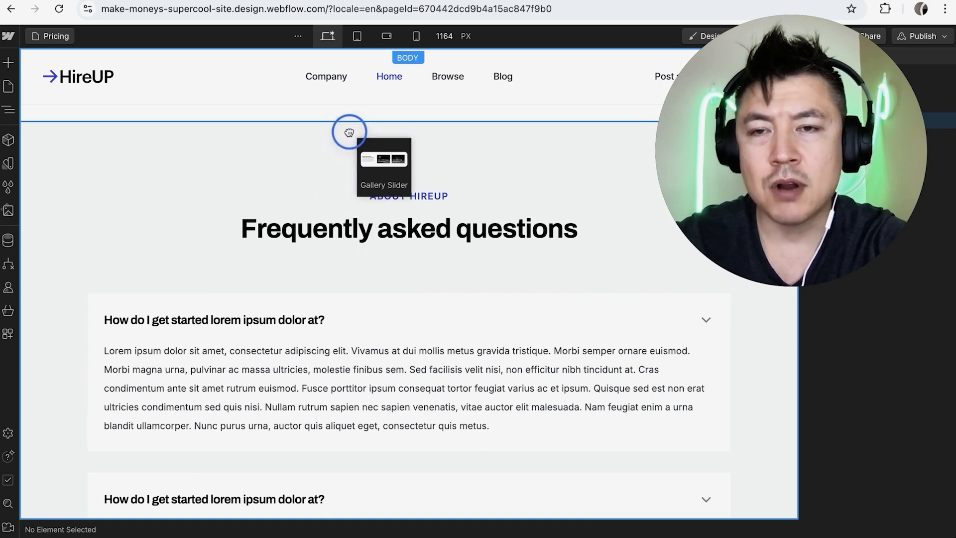
# Drop the Gallery Slider below the pricing cards and retitle it 'MY DARN PHOTO GALLERY!'.
pyautogui.click(348, 131)
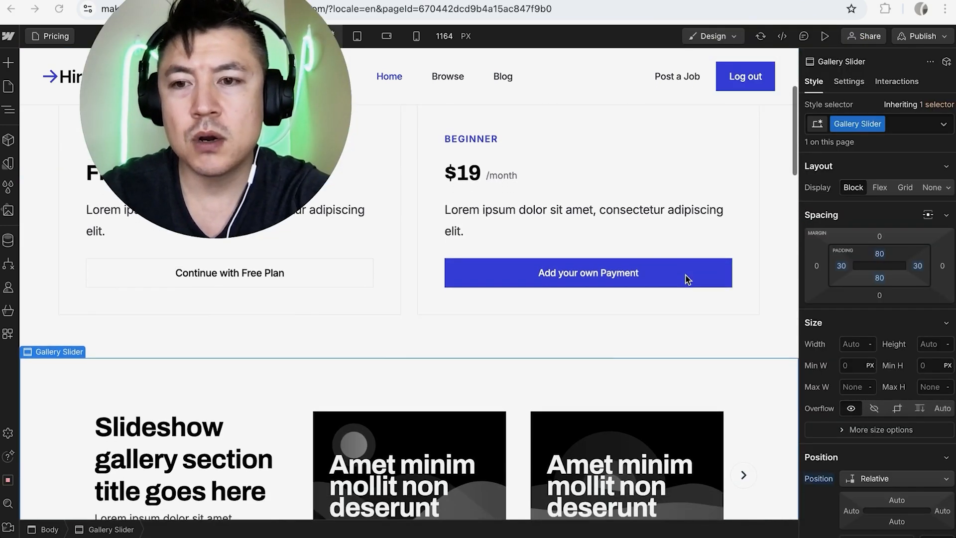
pyautogui.scroll(-3)
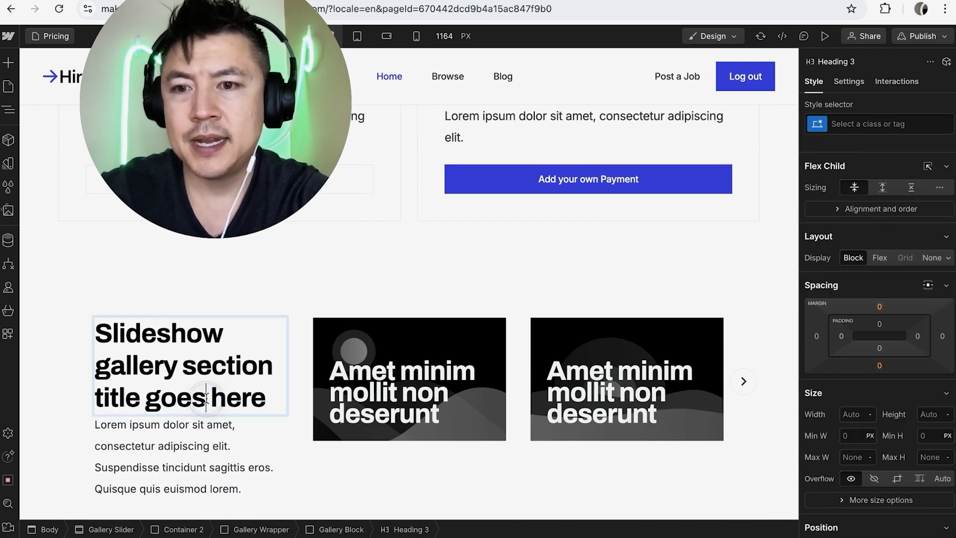
pyautogui.doubleClick(203, 396)
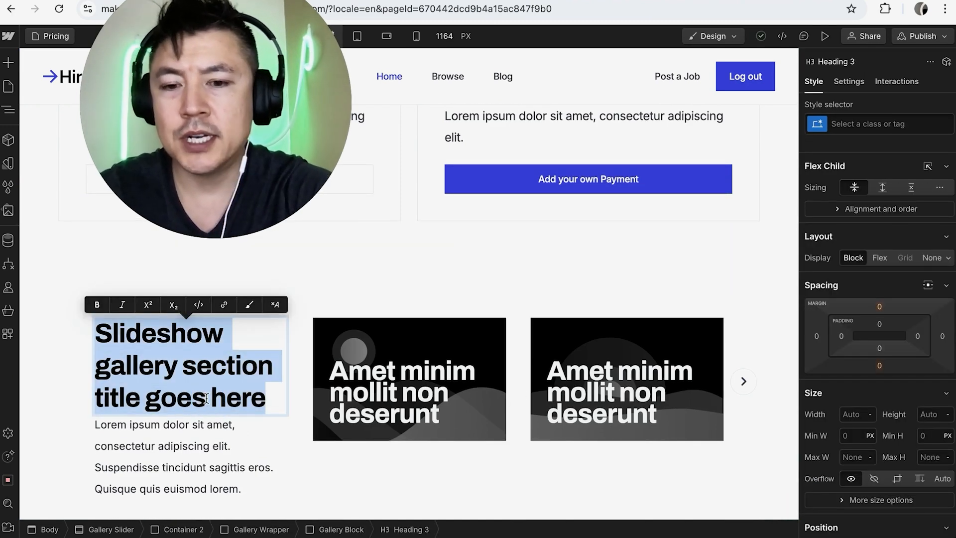
pyautogui.write('MY DARN PHOTO GALLERY!')
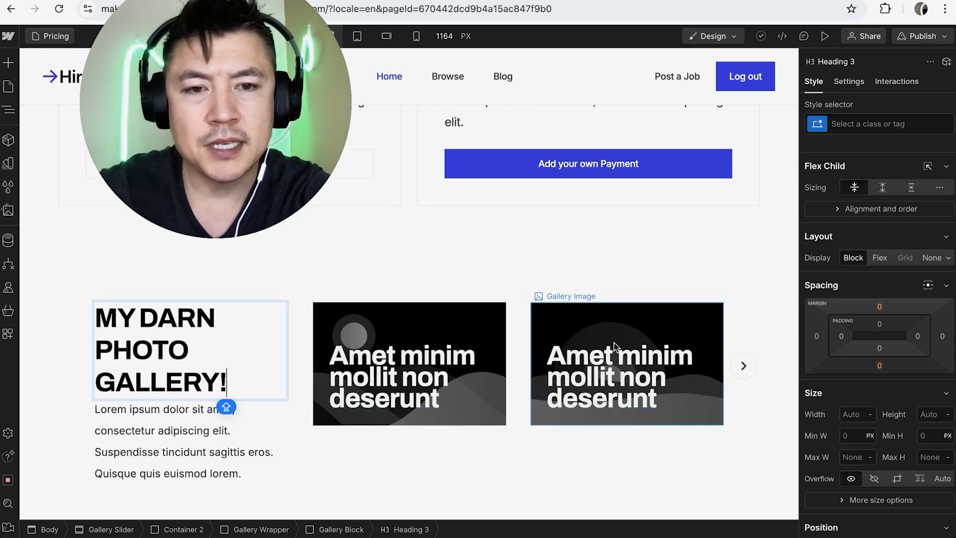
pyautogui.click(743, 366)
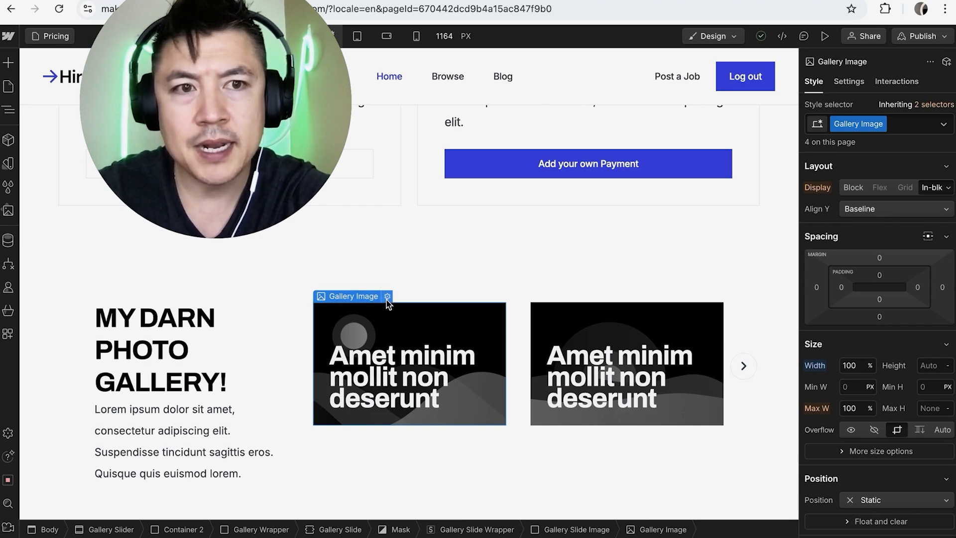
# Swap the first slide's placeholder for the man-in-glasses photo from Assets.
pyautogui.click(387, 296)
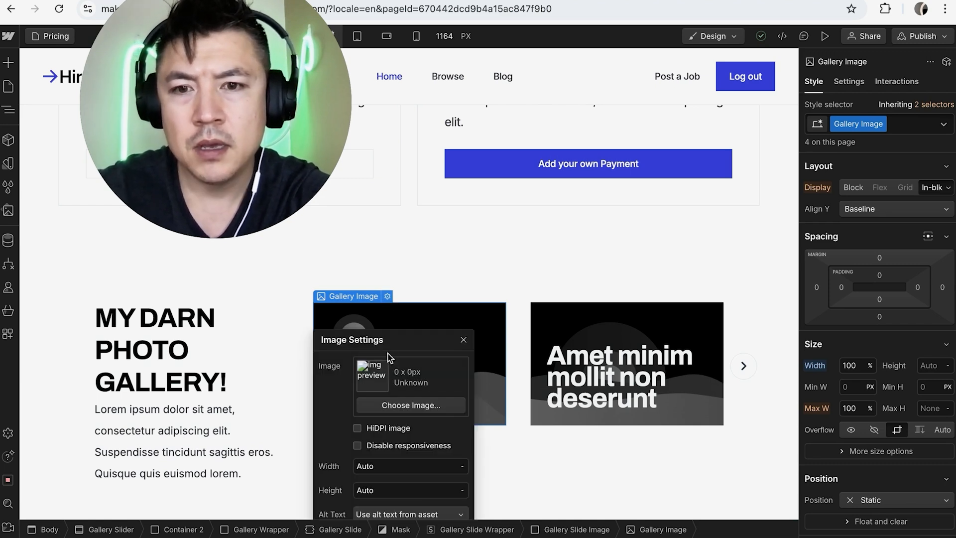
pyautogui.moveTo(454, 354)
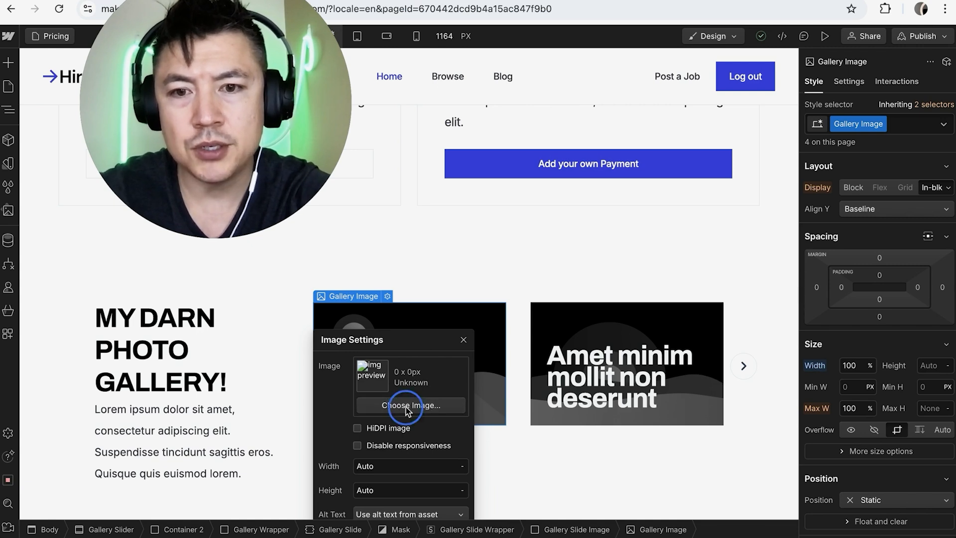
pyautogui.click(410, 406)
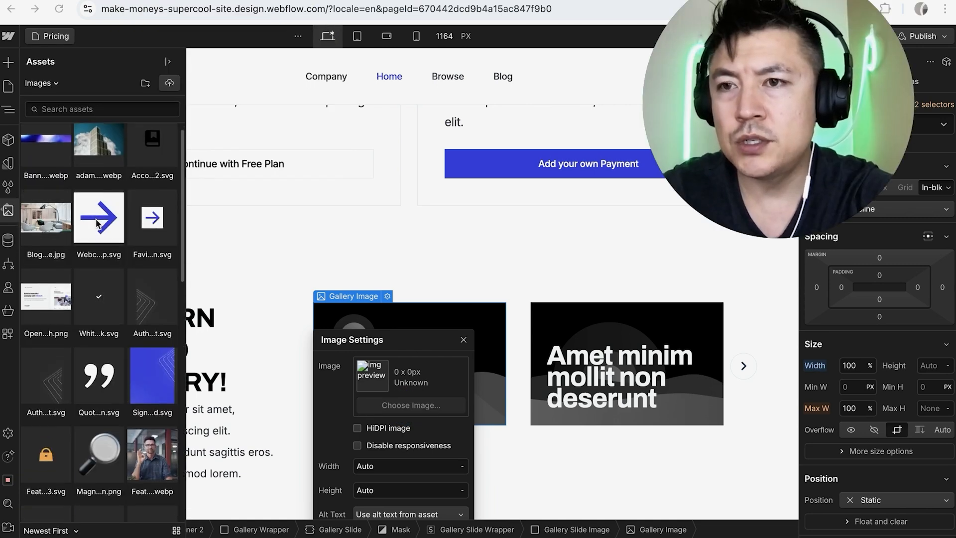
pyautogui.scroll(-3)
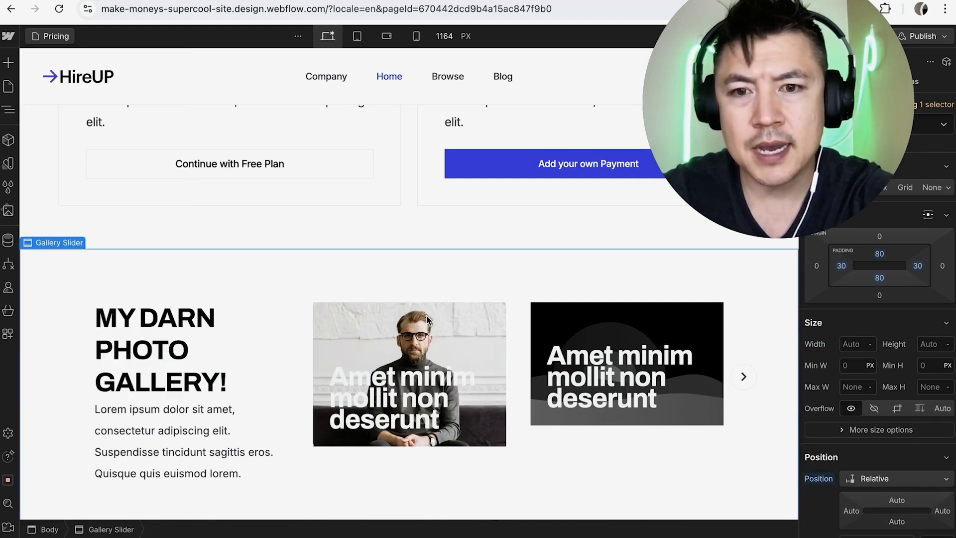
# Begin editing the first slide's caption to read 'I AM COOL'.
pyautogui.click(407, 398)
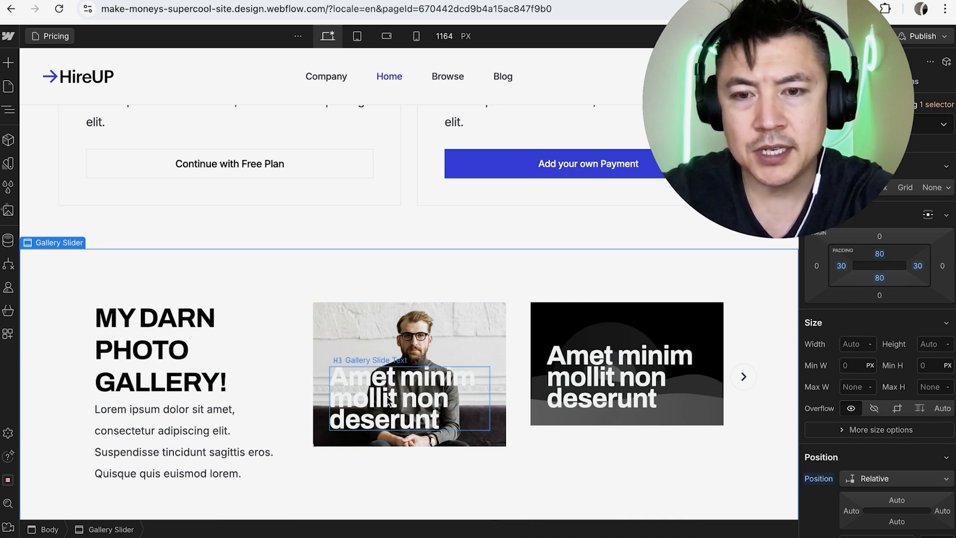
pyautogui.click(396, 396)
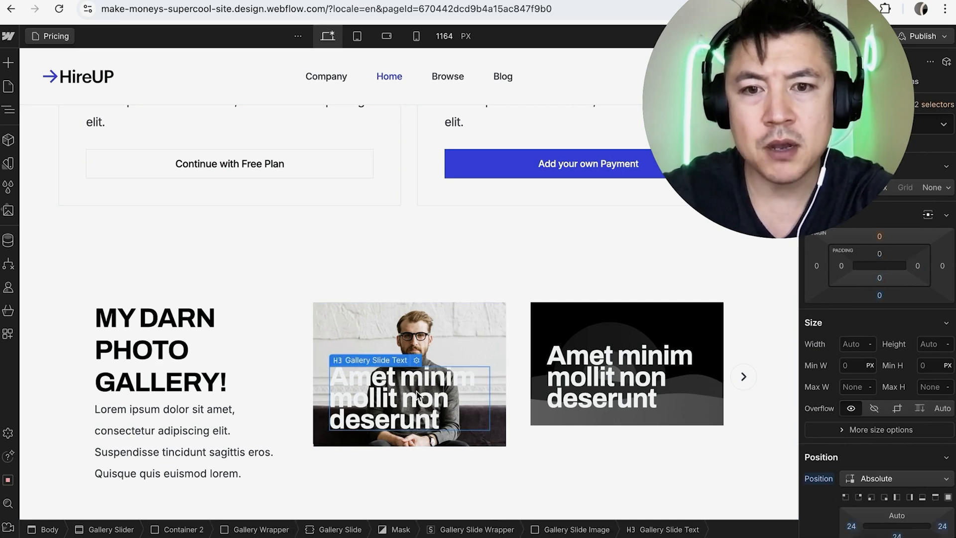
pyautogui.moveTo(443, 429)
pyautogui.write('I AM COOL')
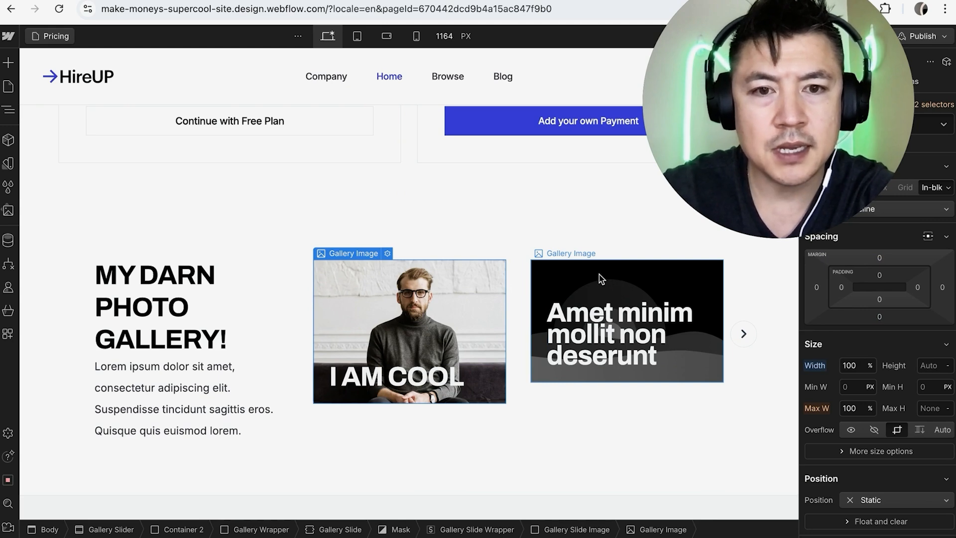
# Give the second slide the OK-sign photo and publish the site.
pyautogui.click(604, 253)
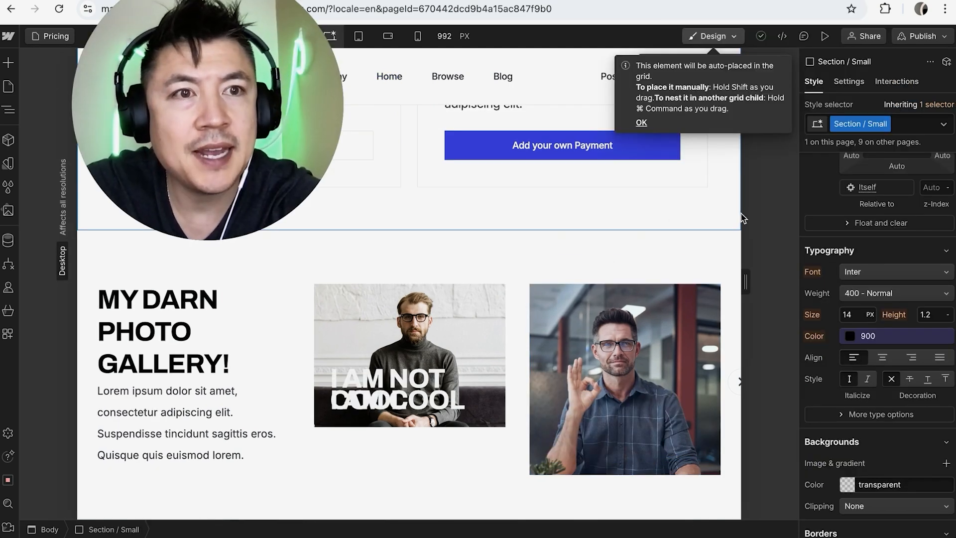
pyautogui.click(922, 36)
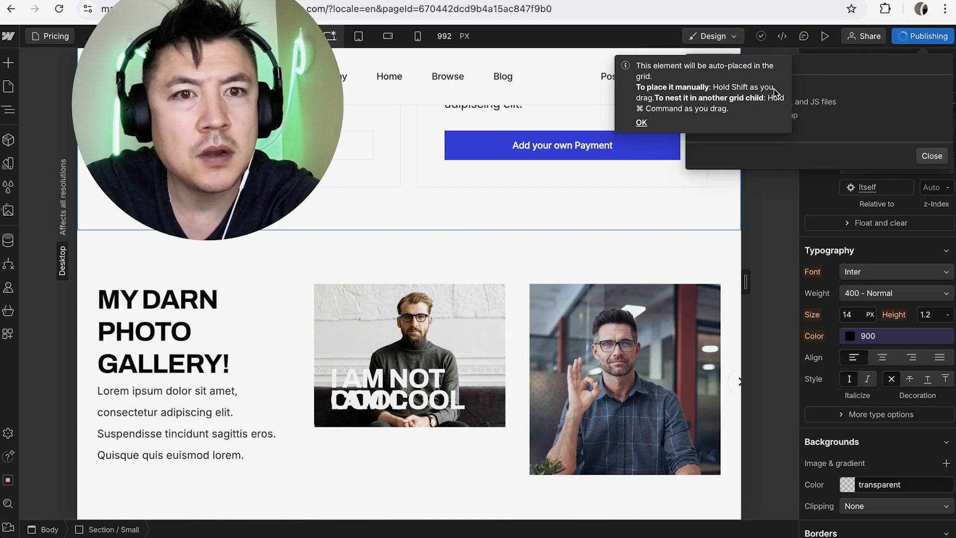